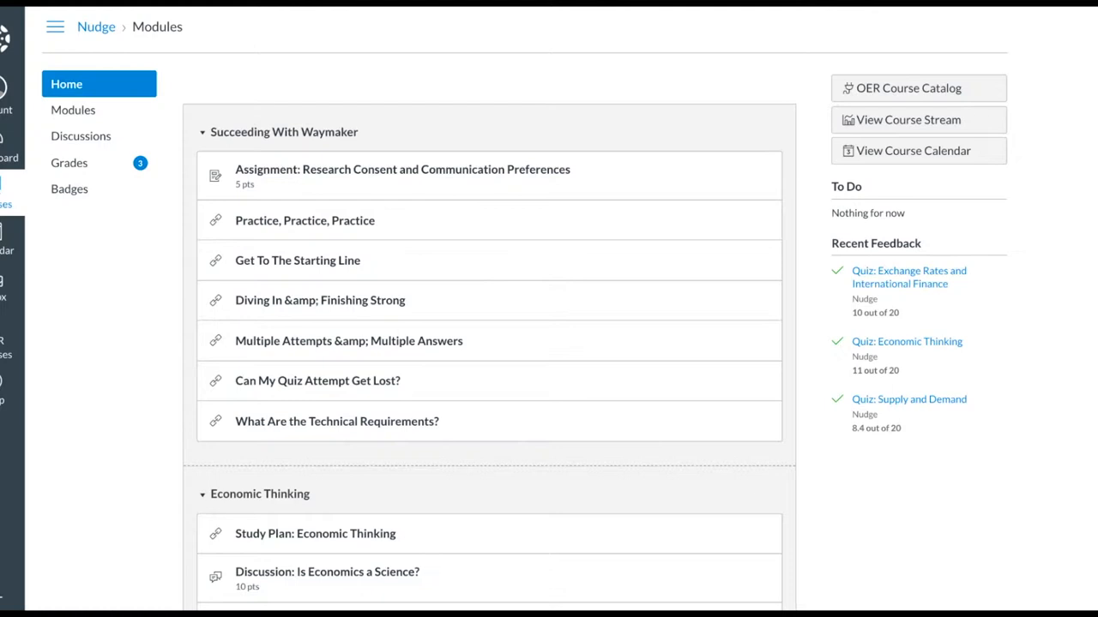
pyautogui.moveTo(658, 429)
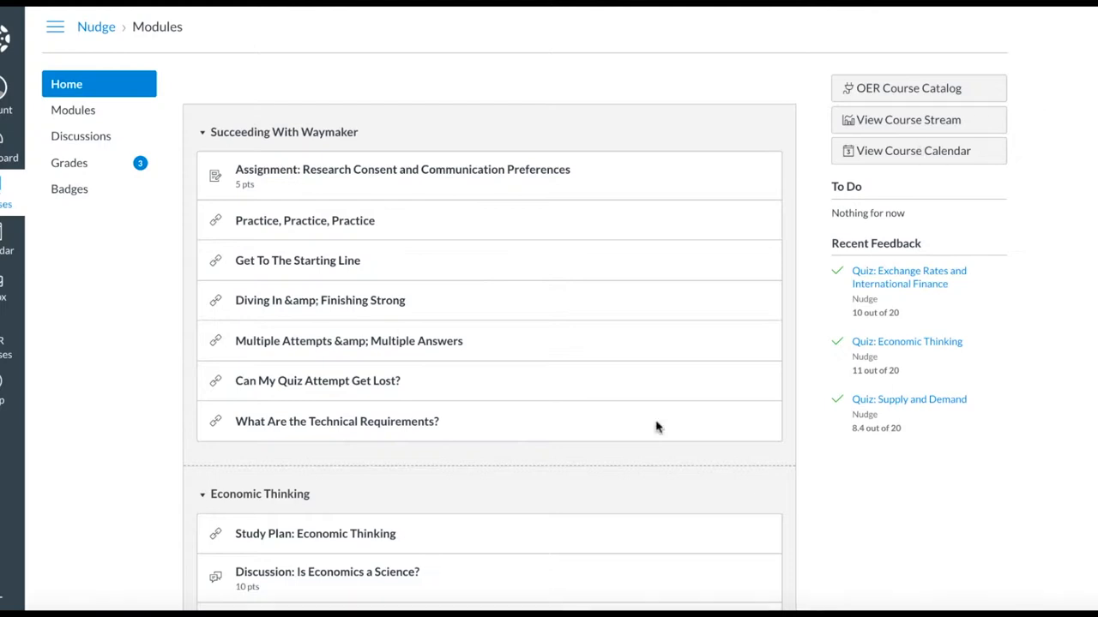
# - Scroll the Modules page down to the Applications of Supply and Demand module and its quiz
pyautogui.scroll(-3)
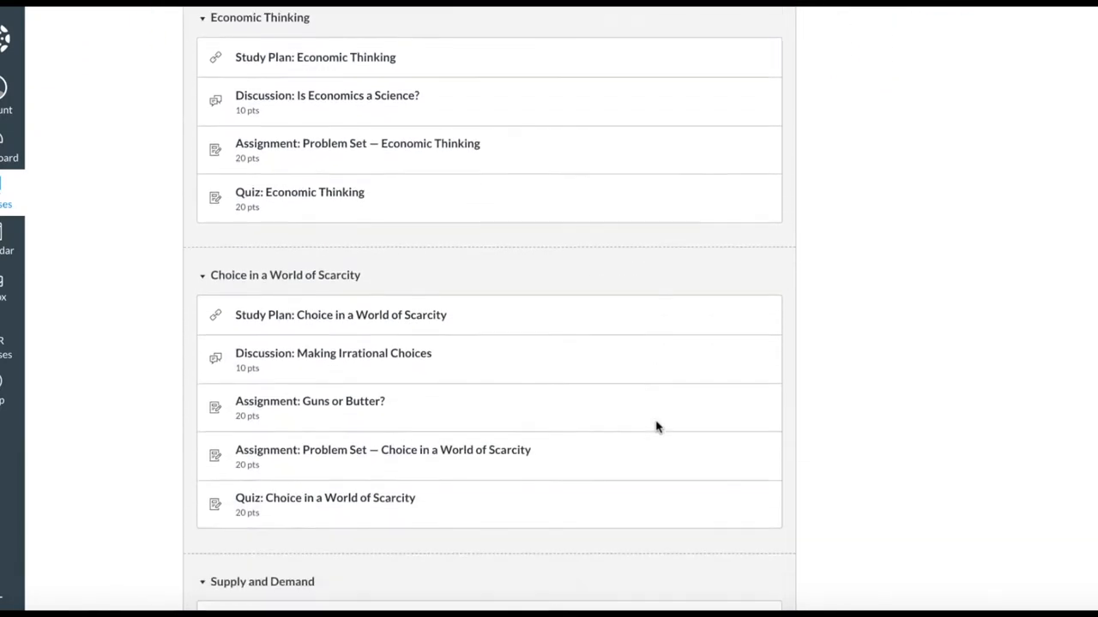
pyautogui.scroll(-3)
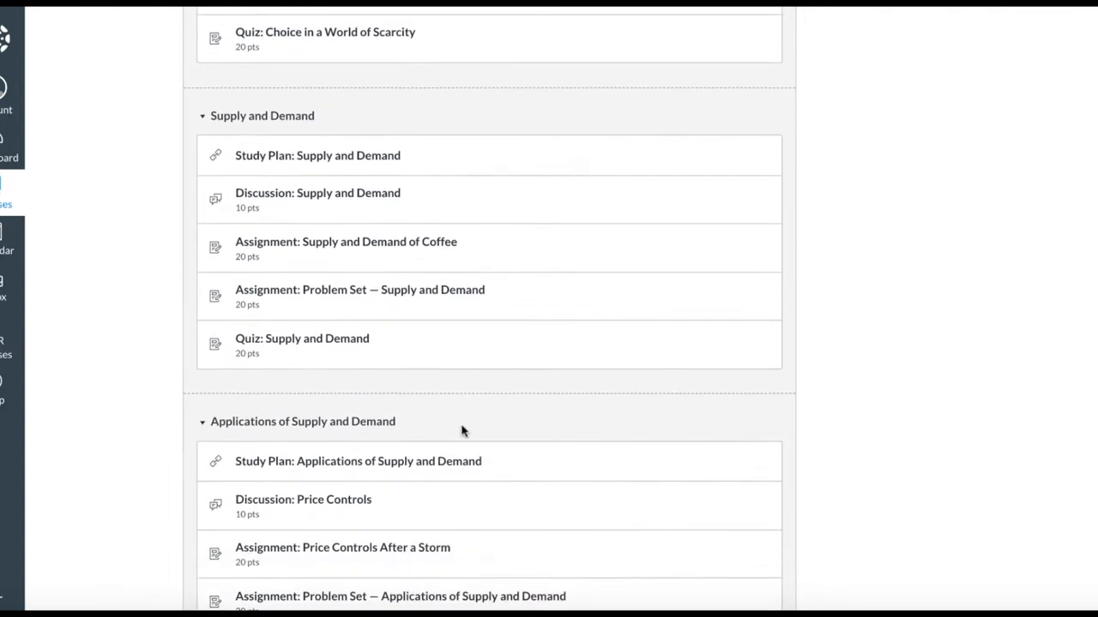
pyautogui.scroll(-3)
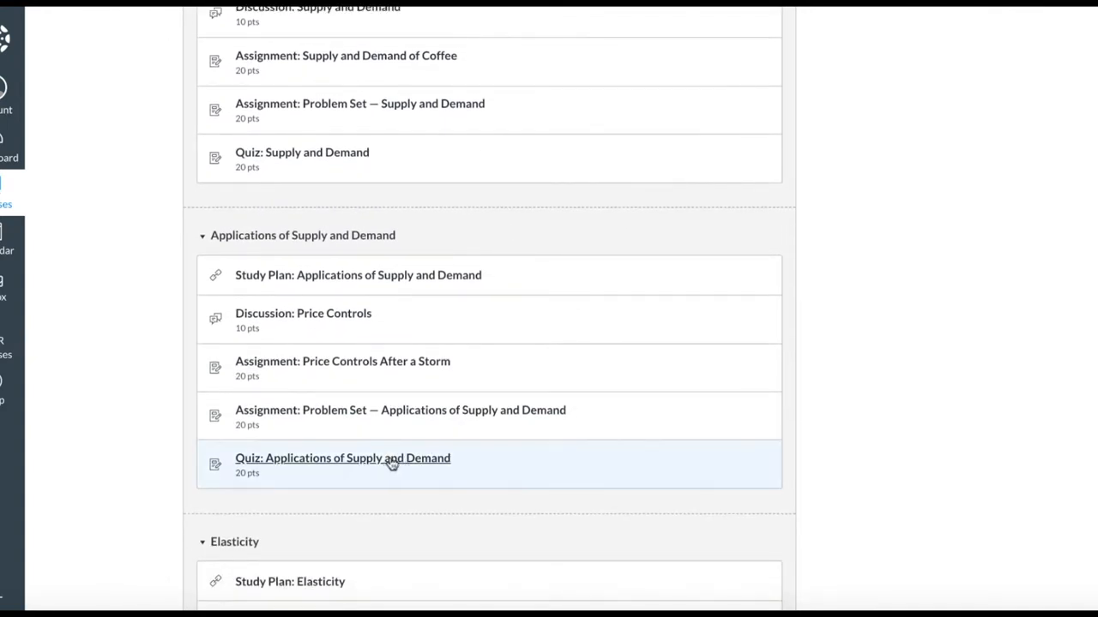
# - Start the Applications of Supply and Demand quiz and answer the price ceiling and price floor questions
pyautogui.click(343, 458)
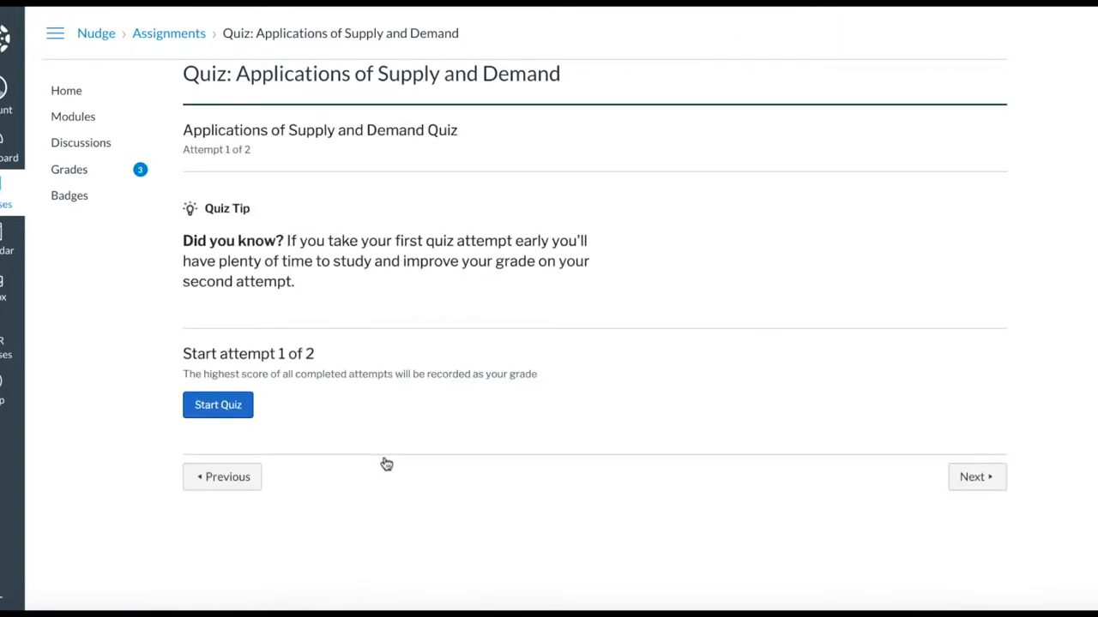
pyautogui.moveTo(240, 416)
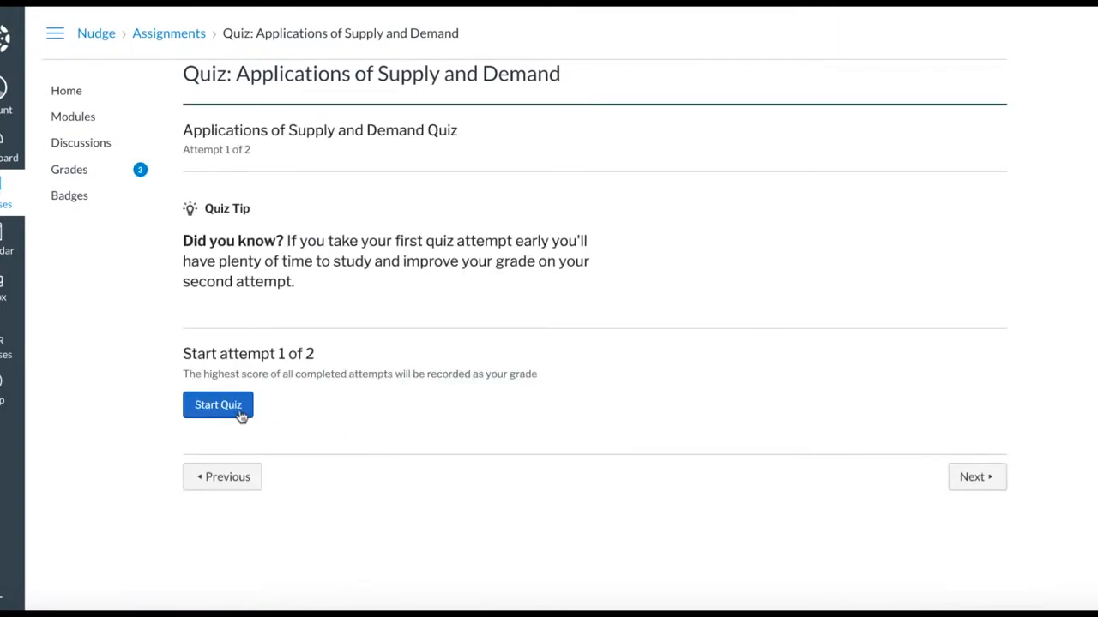
pyautogui.click(218, 404)
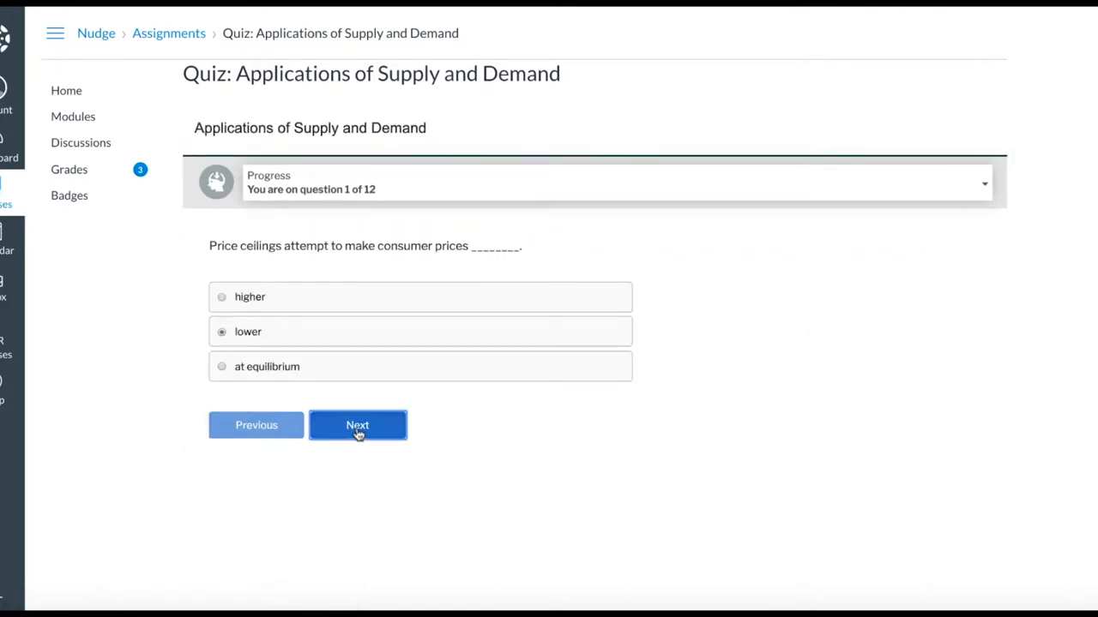
pyautogui.click(356, 425)
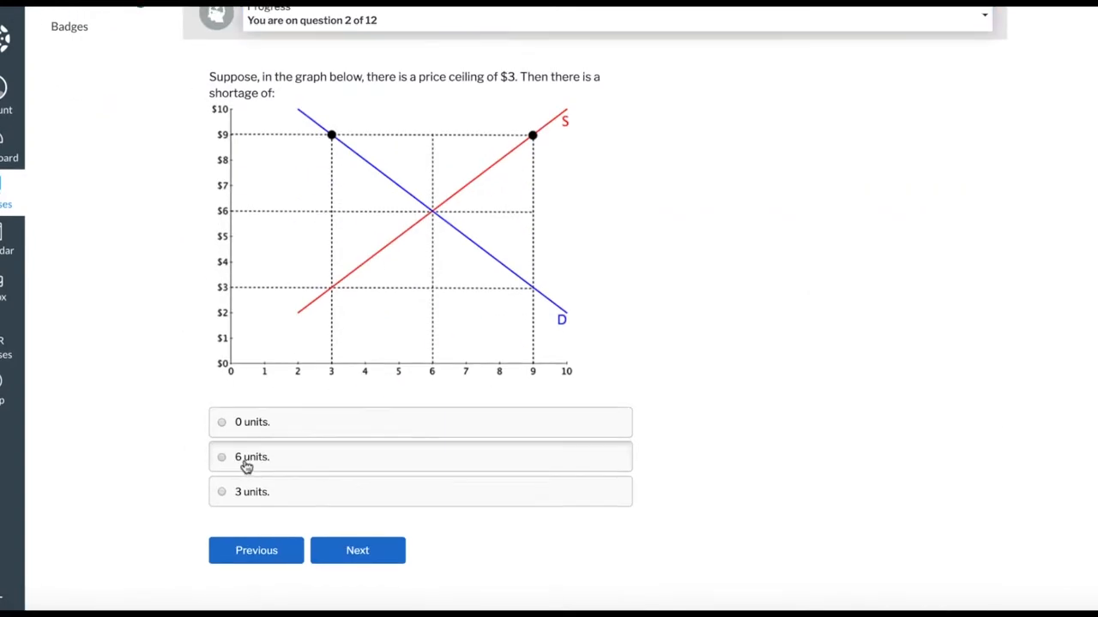
pyautogui.click(357, 551)
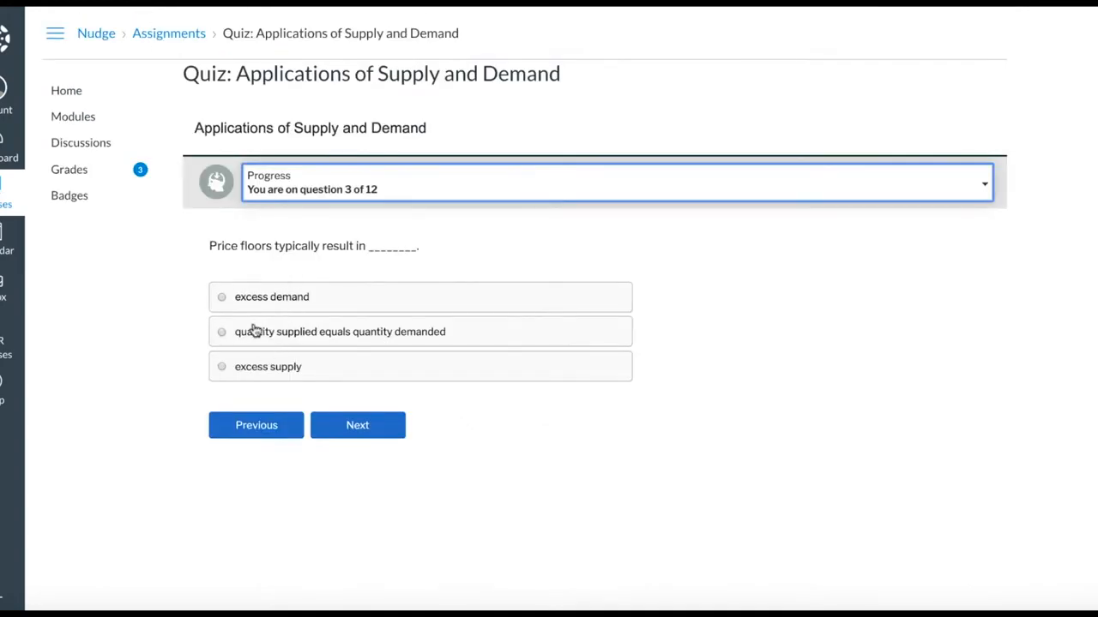
pyautogui.click(357, 426)
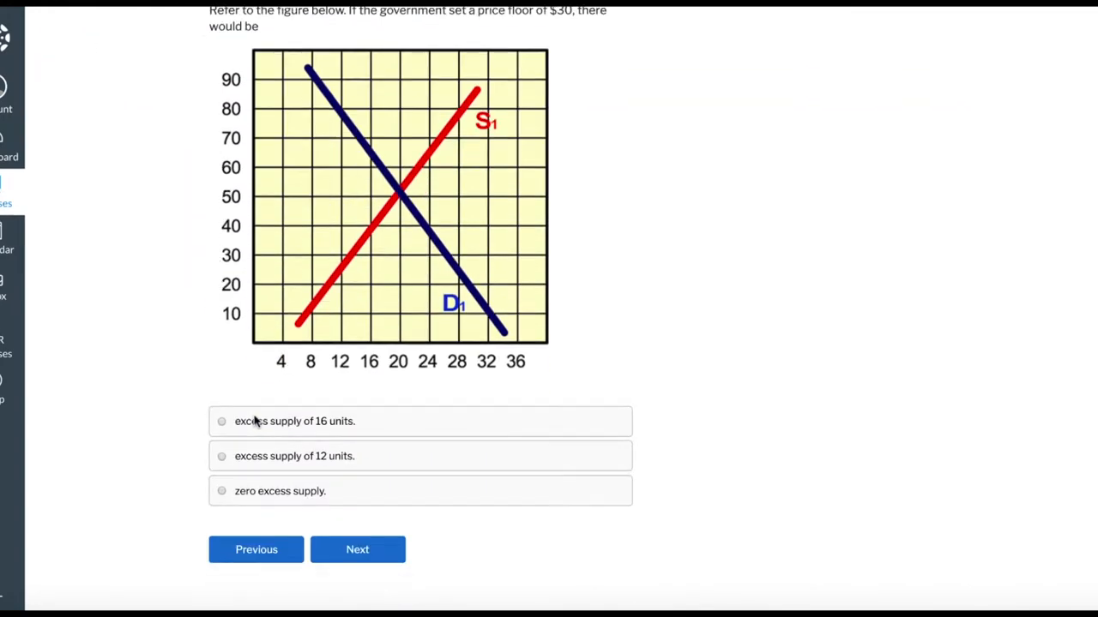
pyautogui.click(357, 548)
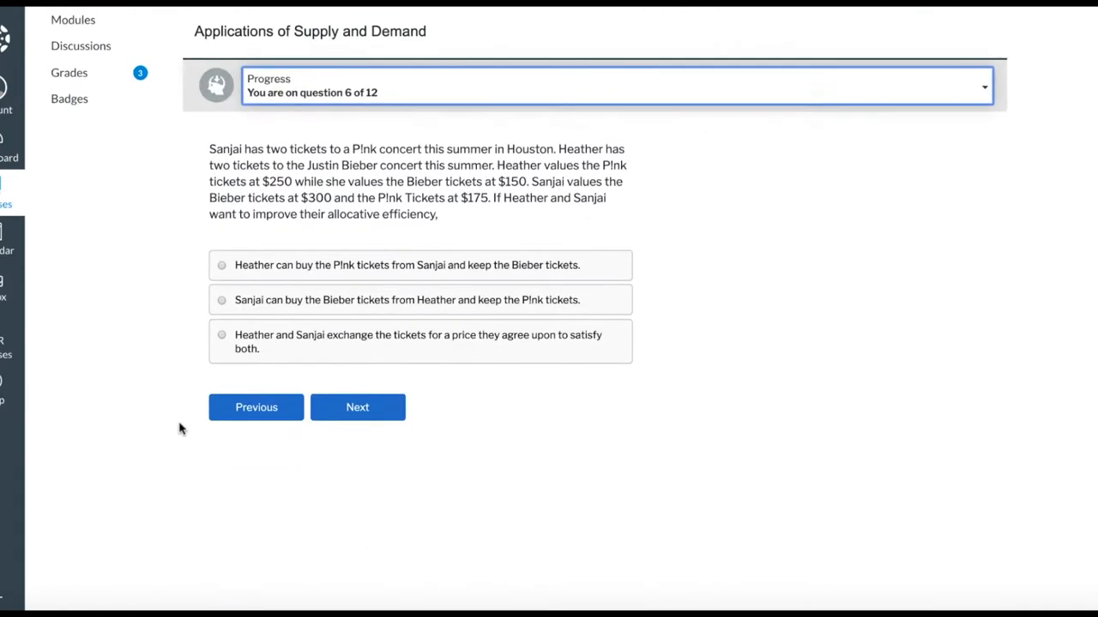
# - Answer the remaining questions, including Sanjai buying the Bieber tickets, up to question 12 of 12
pyautogui.click(221, 397)
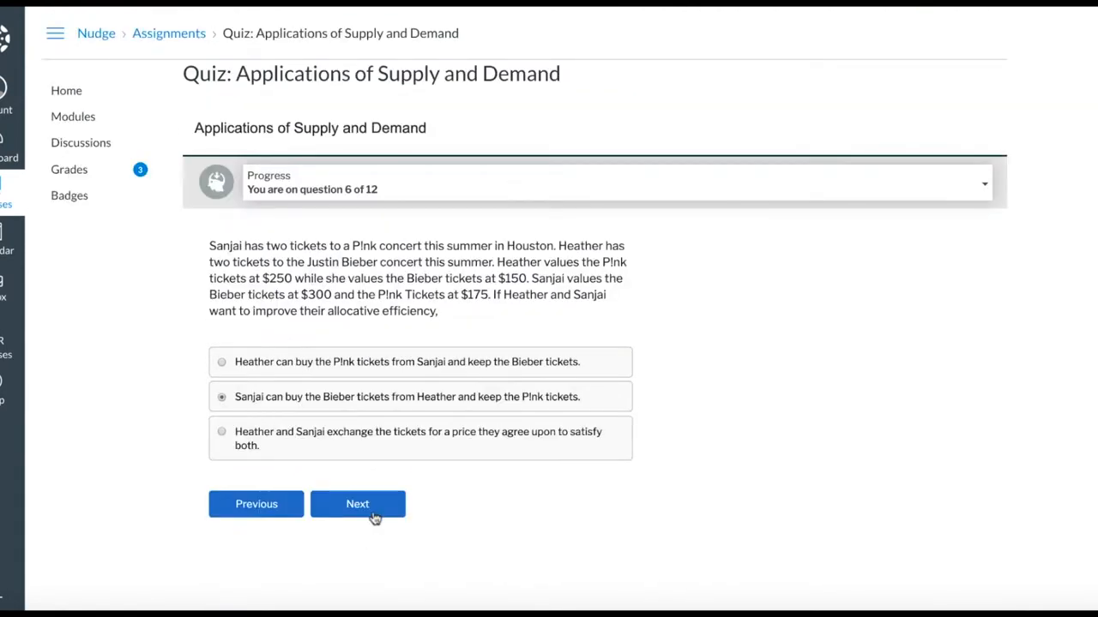
pyautogui.click(356, 504)
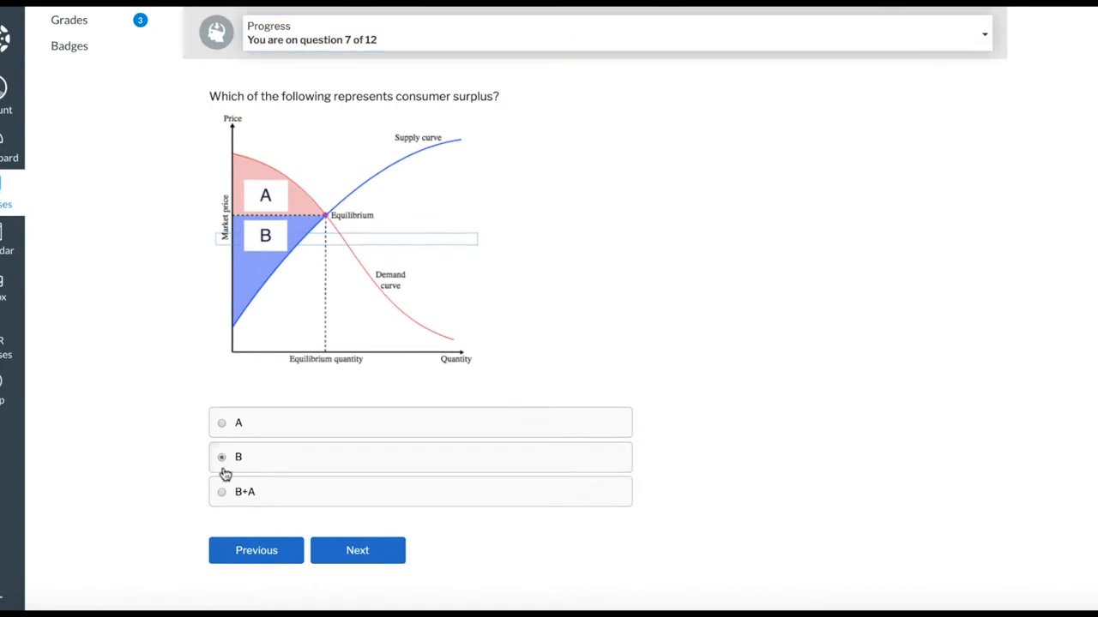
pyautogui.click(357, 548)
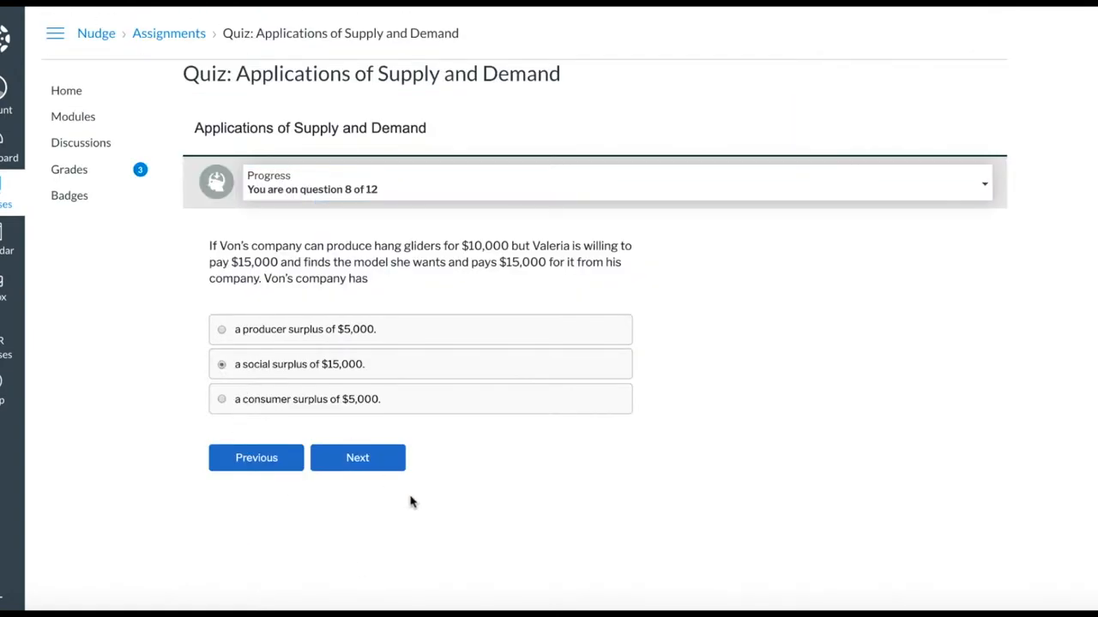
pyautogui.click(356, 456)
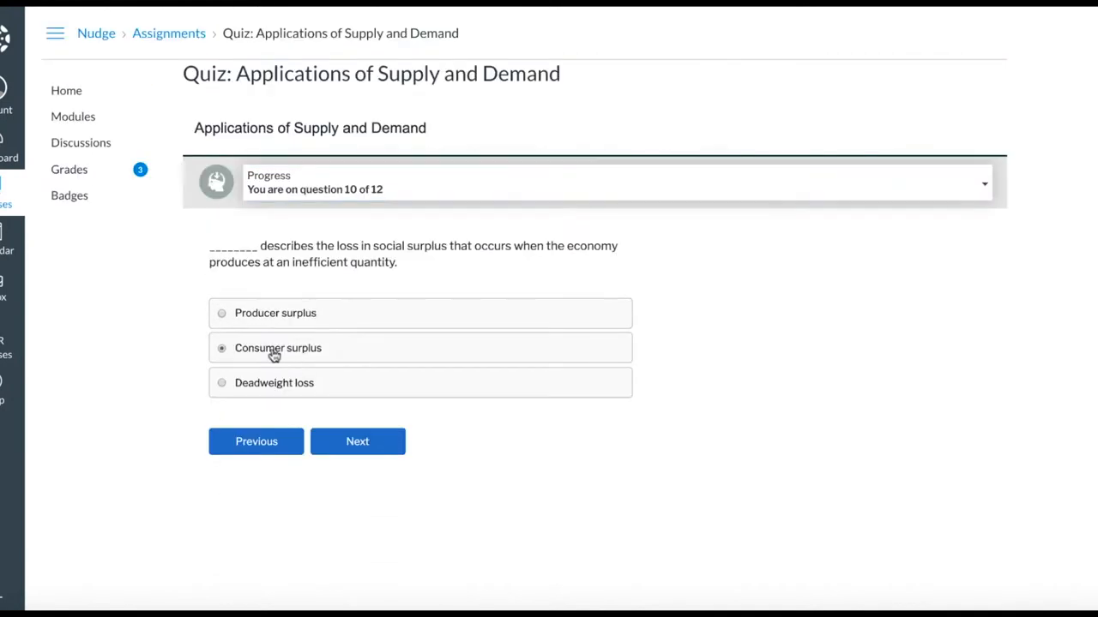
pyautogui.click(357, 441)
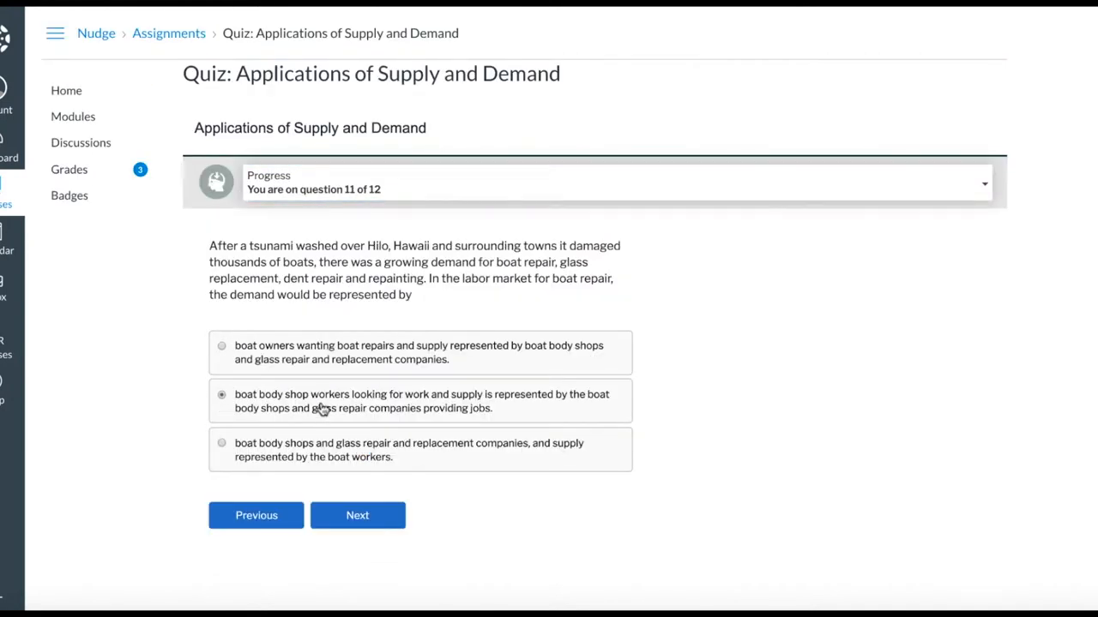
pyautogui.click(357, 514)
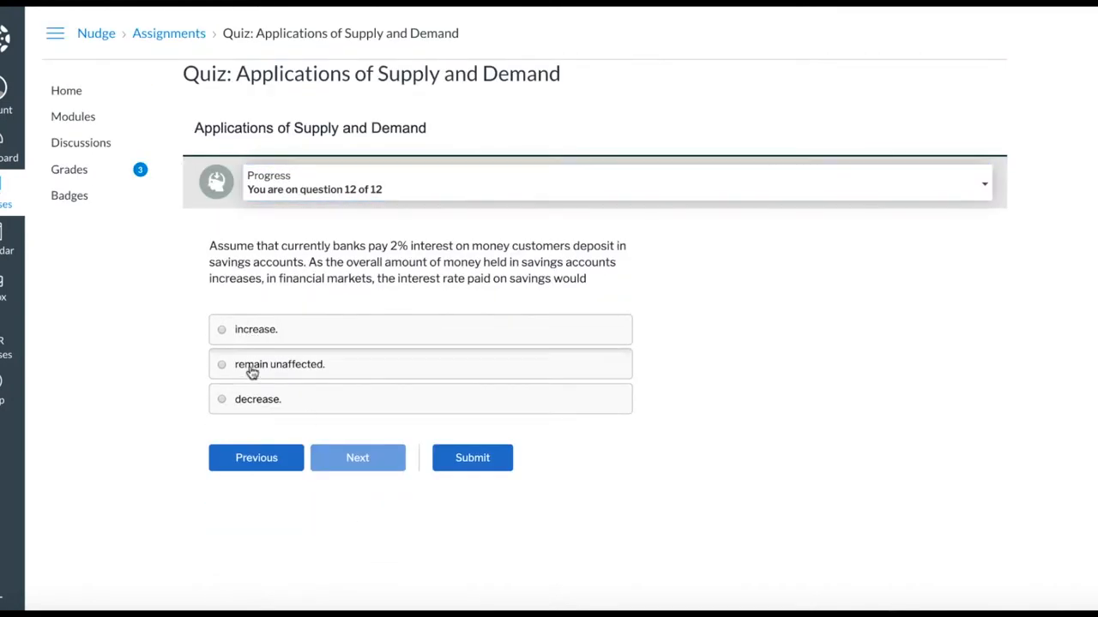
# - Submit the quiz and review the 25% score with per-question correct/incorrect feedback
pyautogui.click(472, 456)
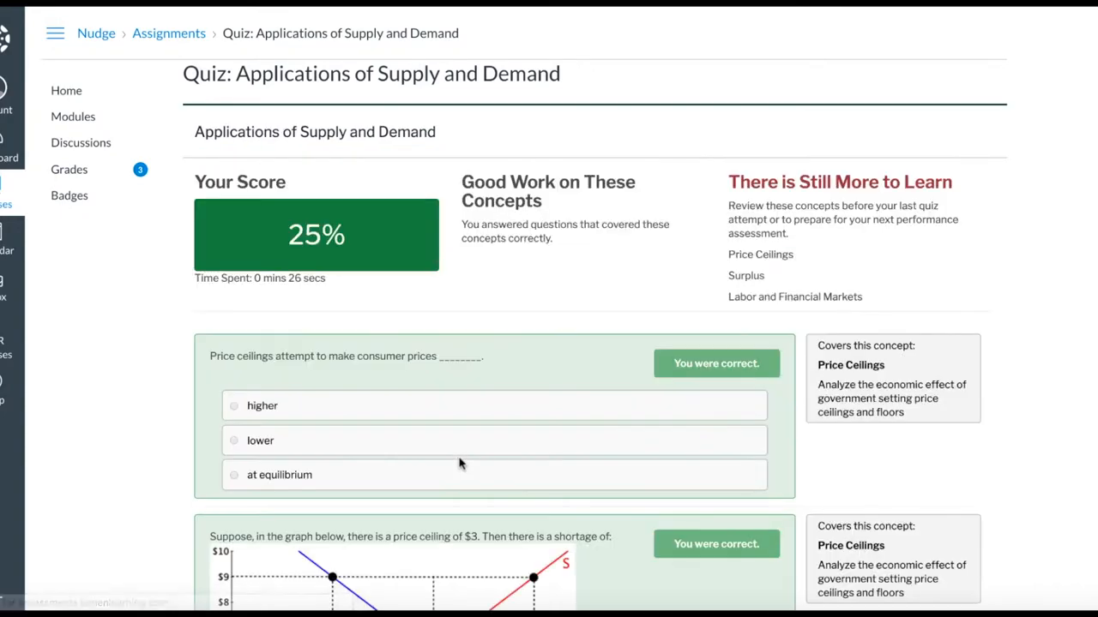
pyautogui.scroll(-3)
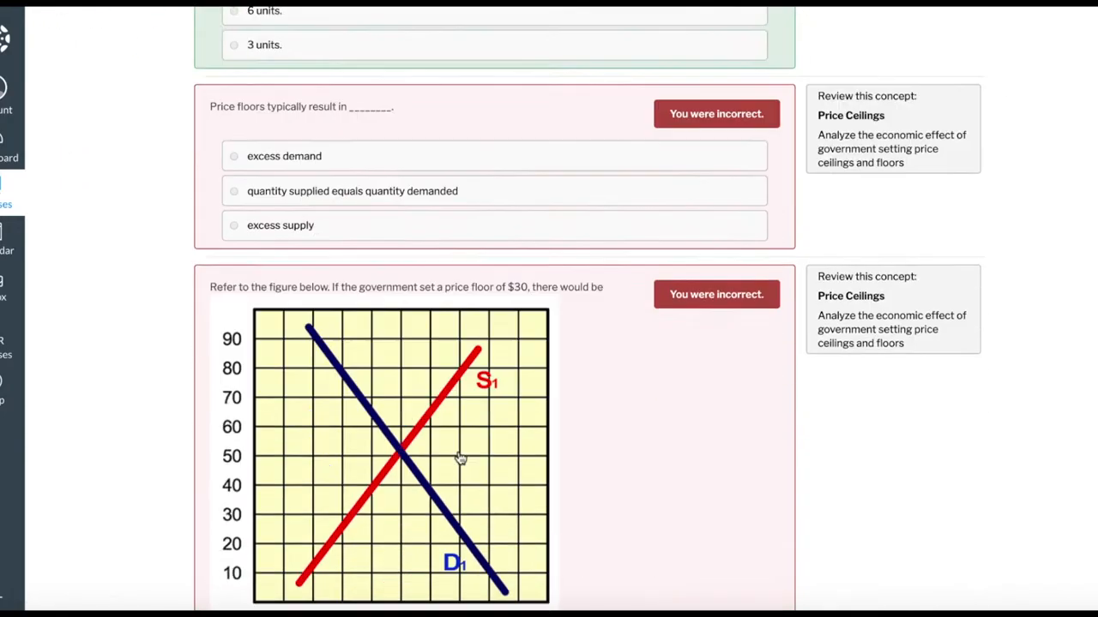
pyautogui.scroll(-3)
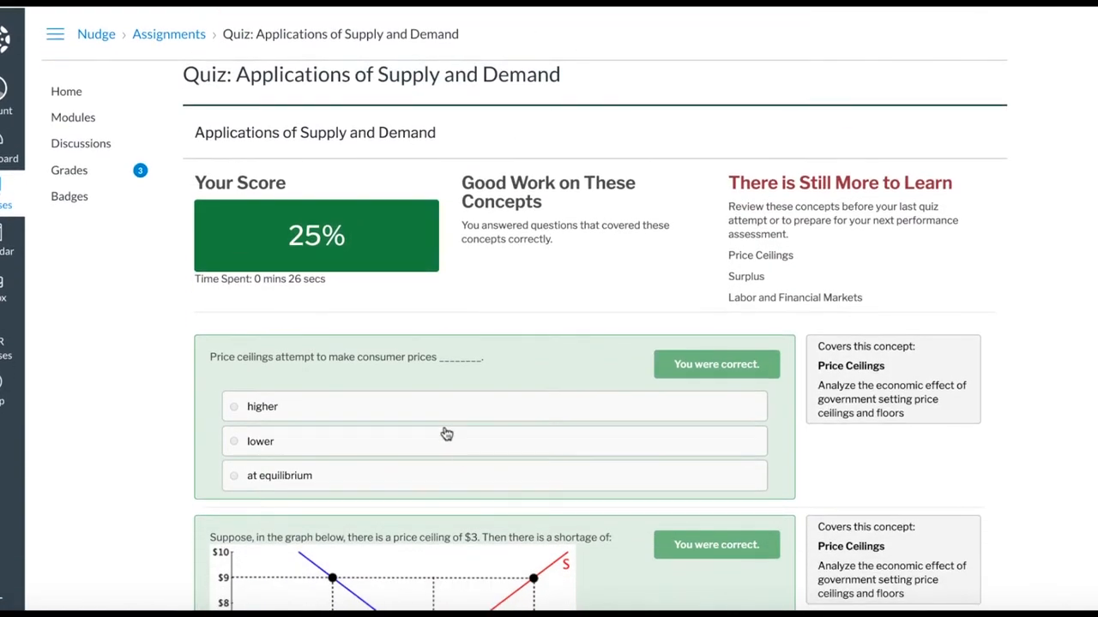
pyautogui.click(72, 116)
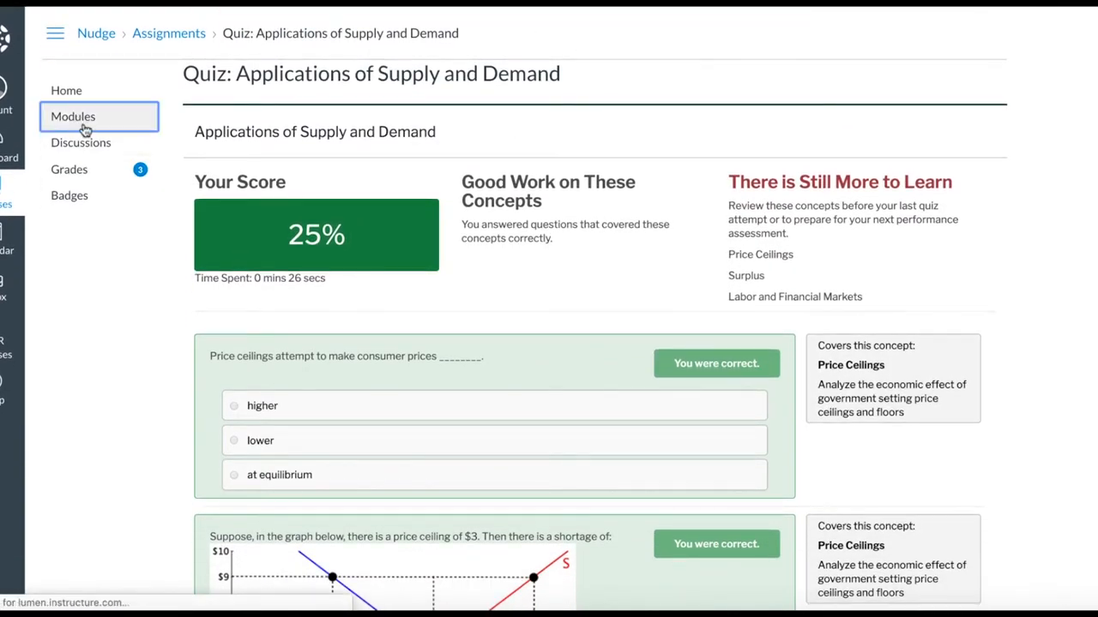
# - Return to Modules and reopen the quiz showing the Quiz Tip and Recommended Studying before attempt 2
pyautogui.click(73, 117)
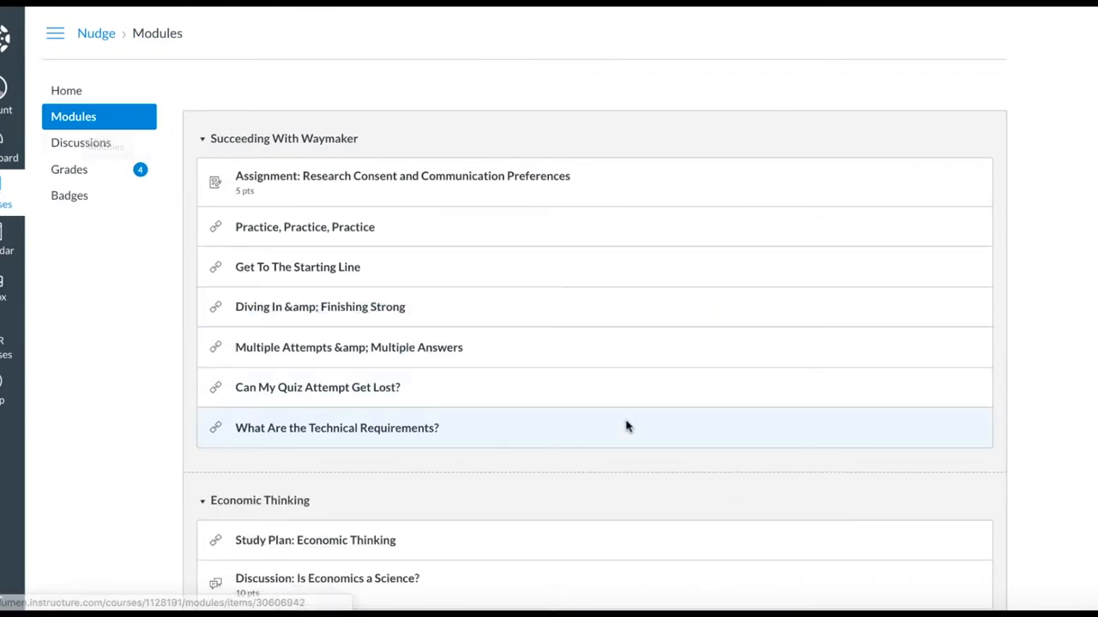
pyautogui.scroll(-3)
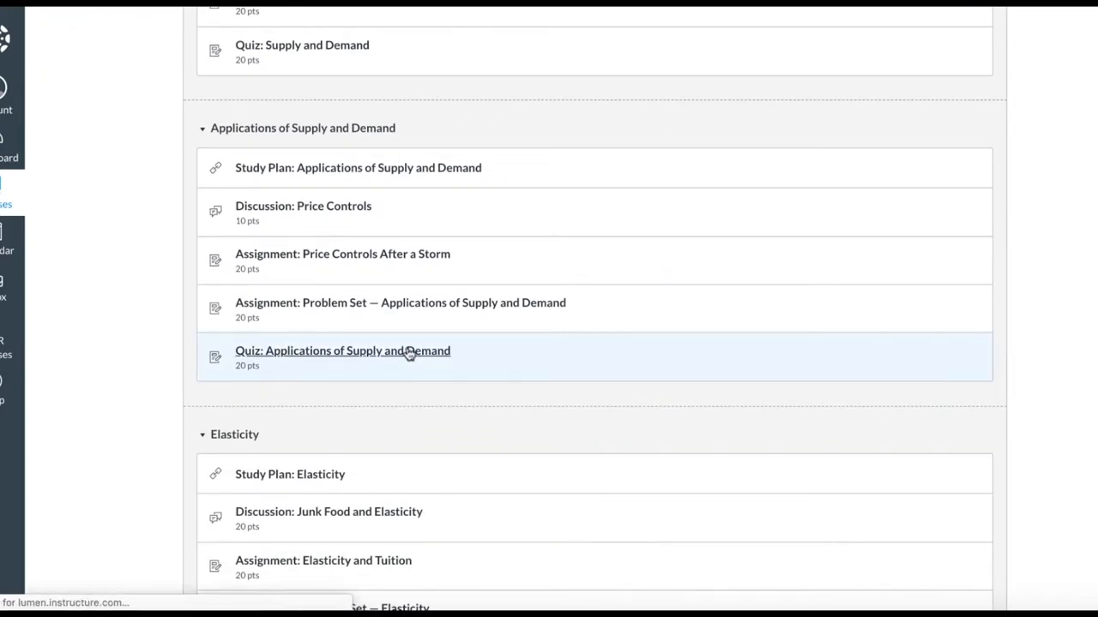
pyautogui.click(343, 350)
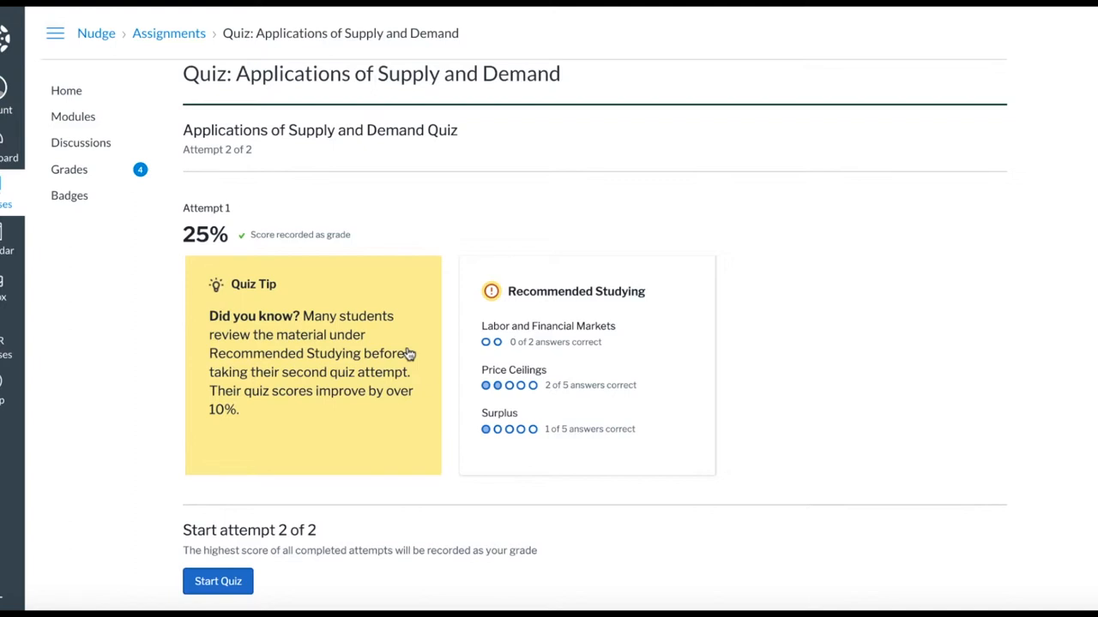
pyautogui.scroll(-3)
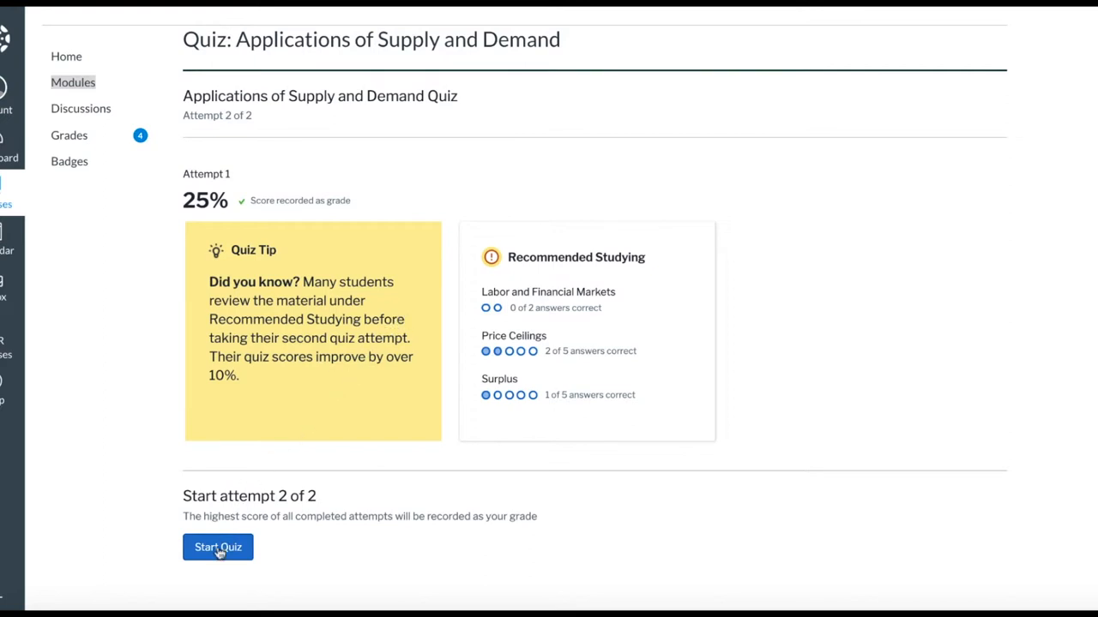
# - Start attempt 2, continue past the What's the Rush pop-up, then leave the quiz for the Modules page
pyautogui.click(218, 548)
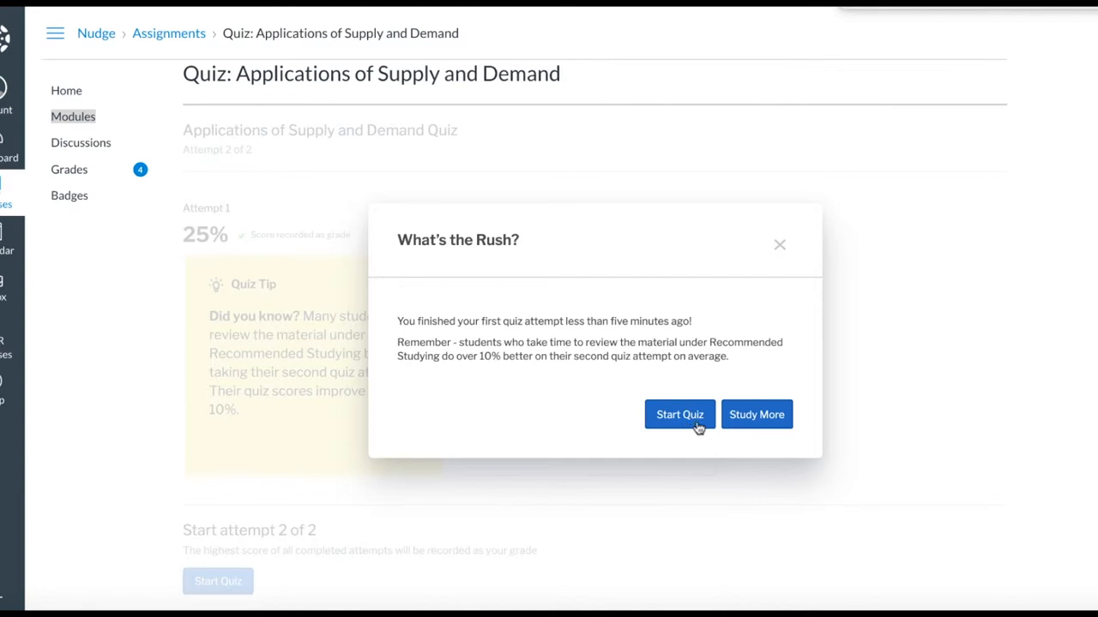
pyautogui.moveTo(762, 425)
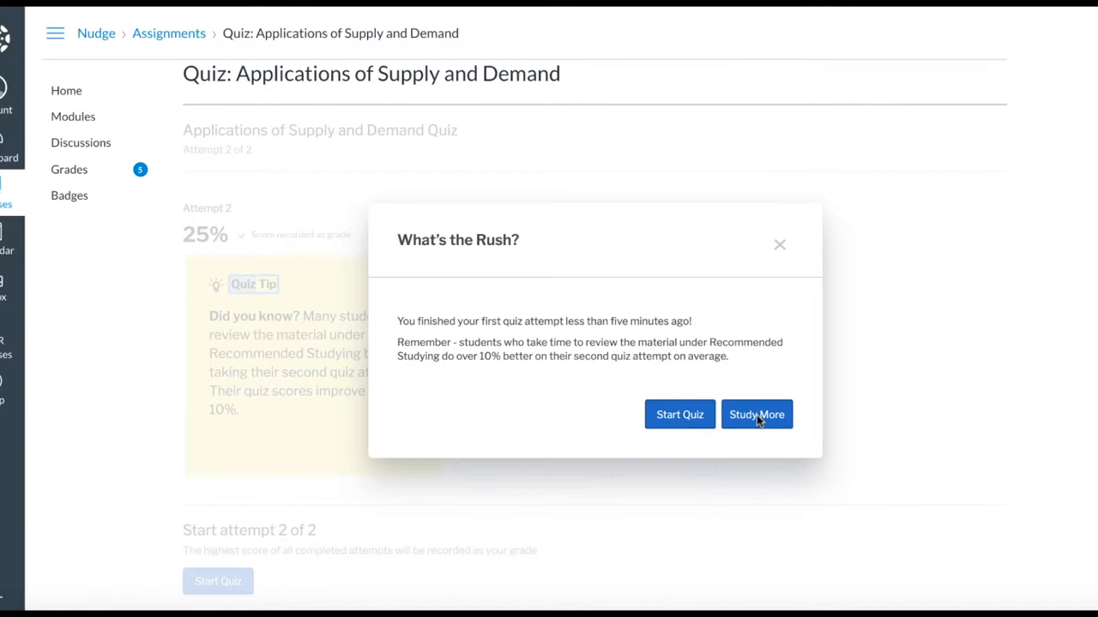
pyautogui.moveTo(762, 422)
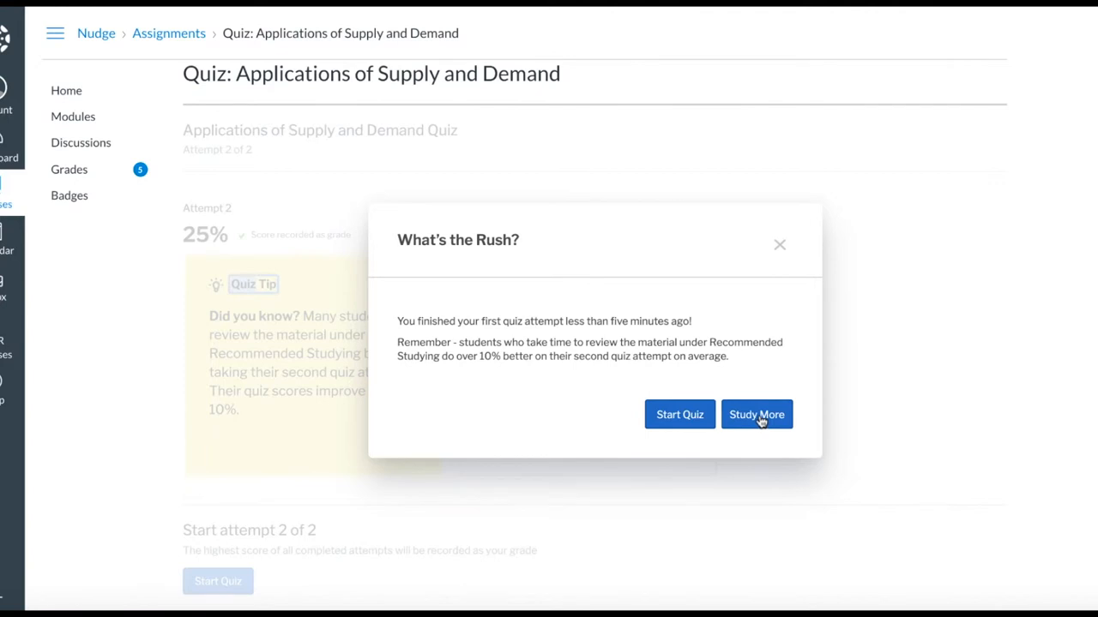
pyautogui.click(679, 413)
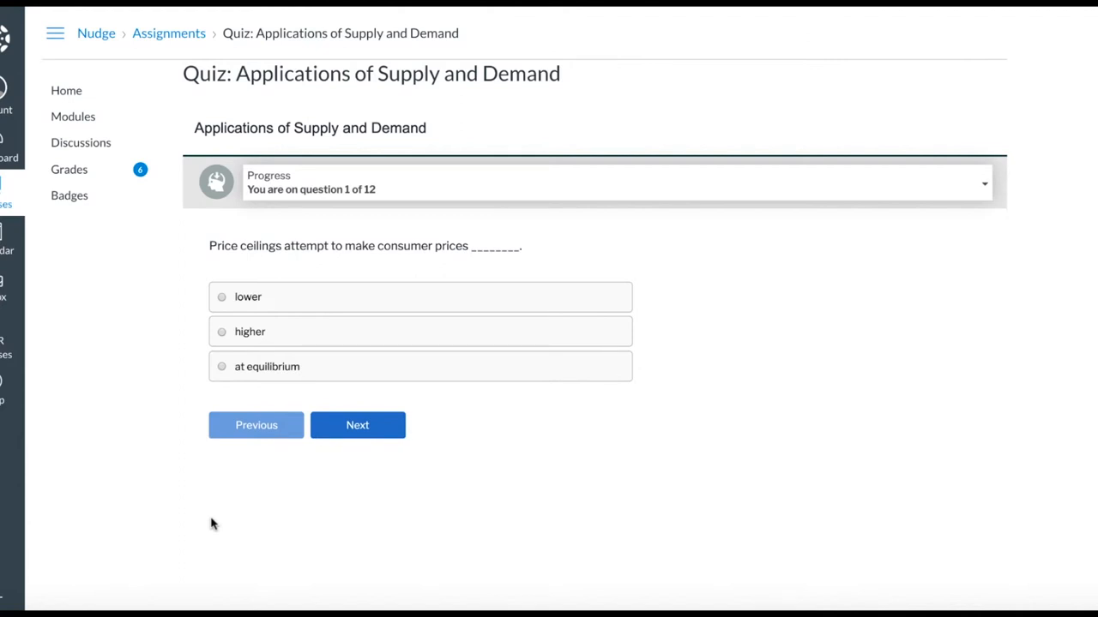
pyautogui.moveTo(369, 209)
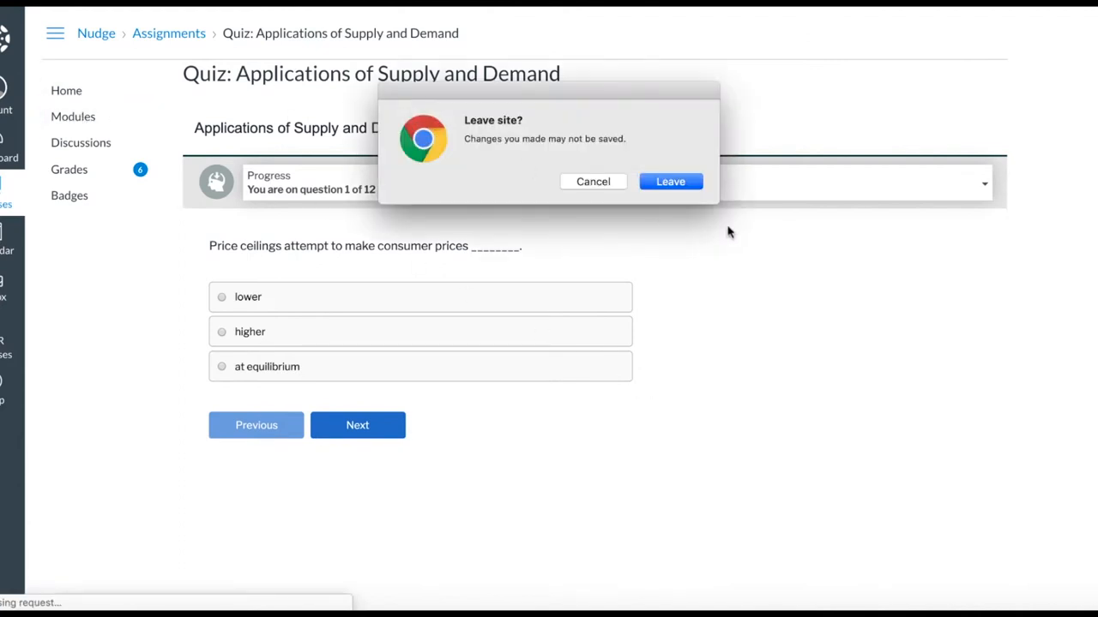
pyautogui.click(669, 181)
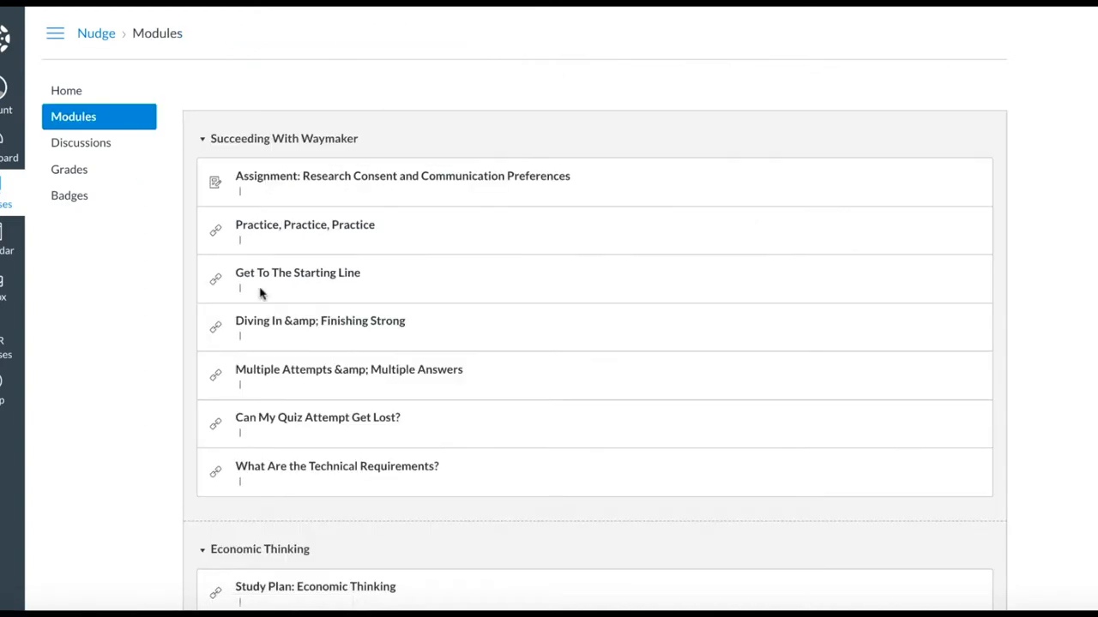
pyautogui.scroll(-3)
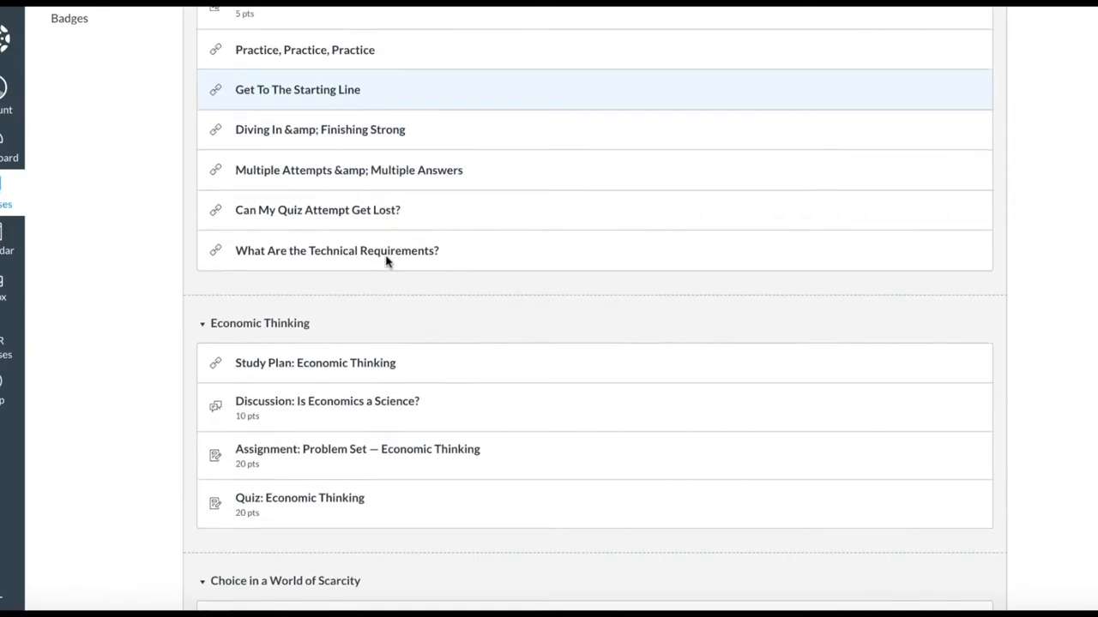
pyautogui.scroll(-3)
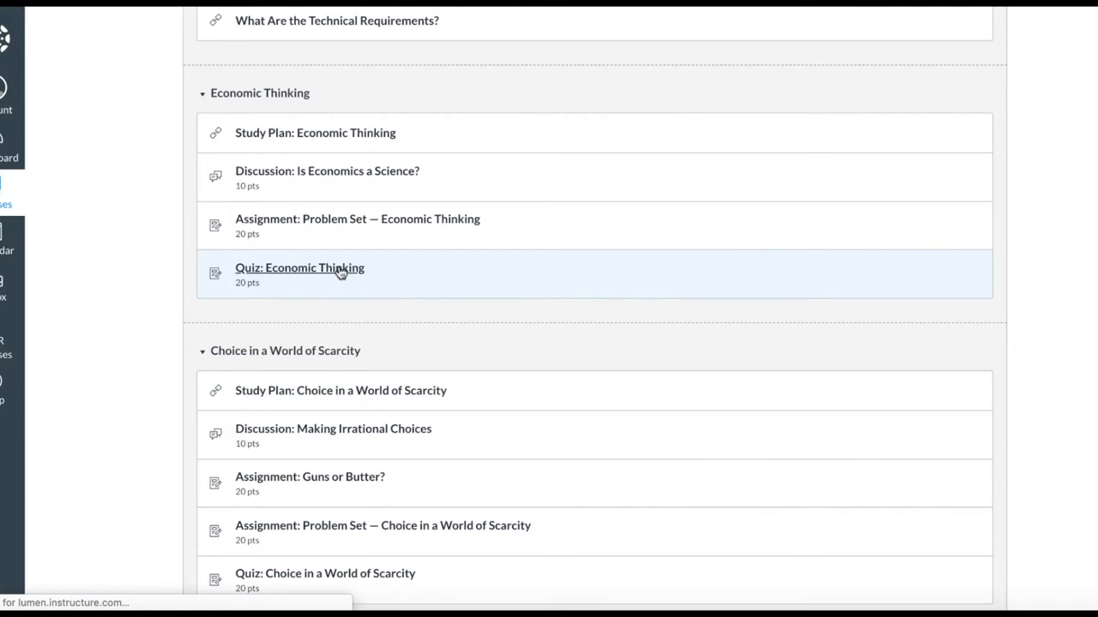
pyautogui.click(298, 267)
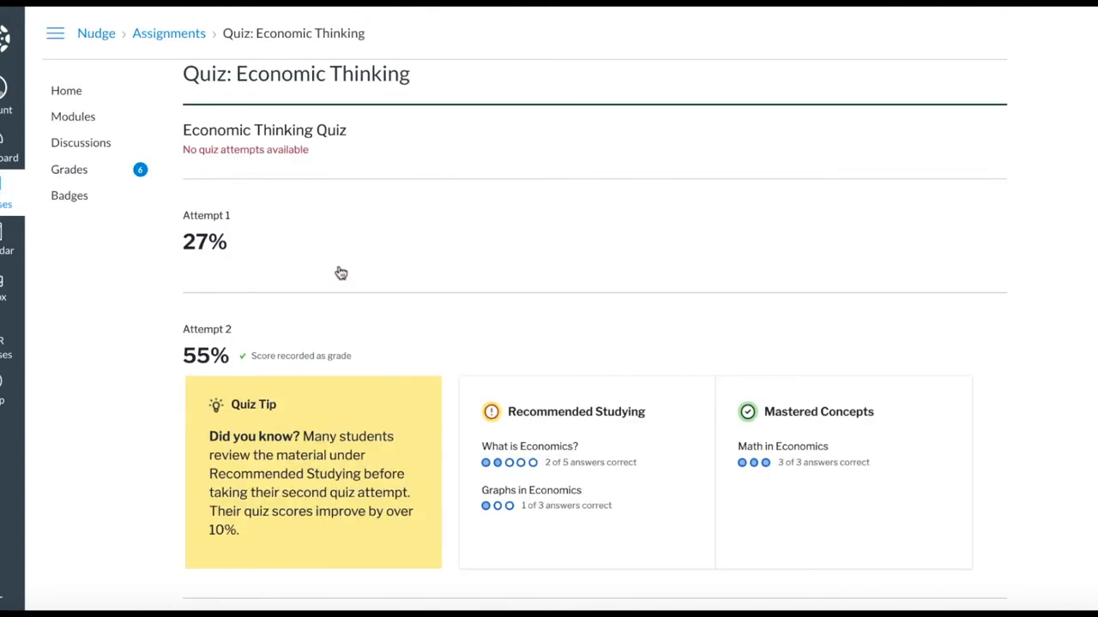
pyautogui.scroll(-3)
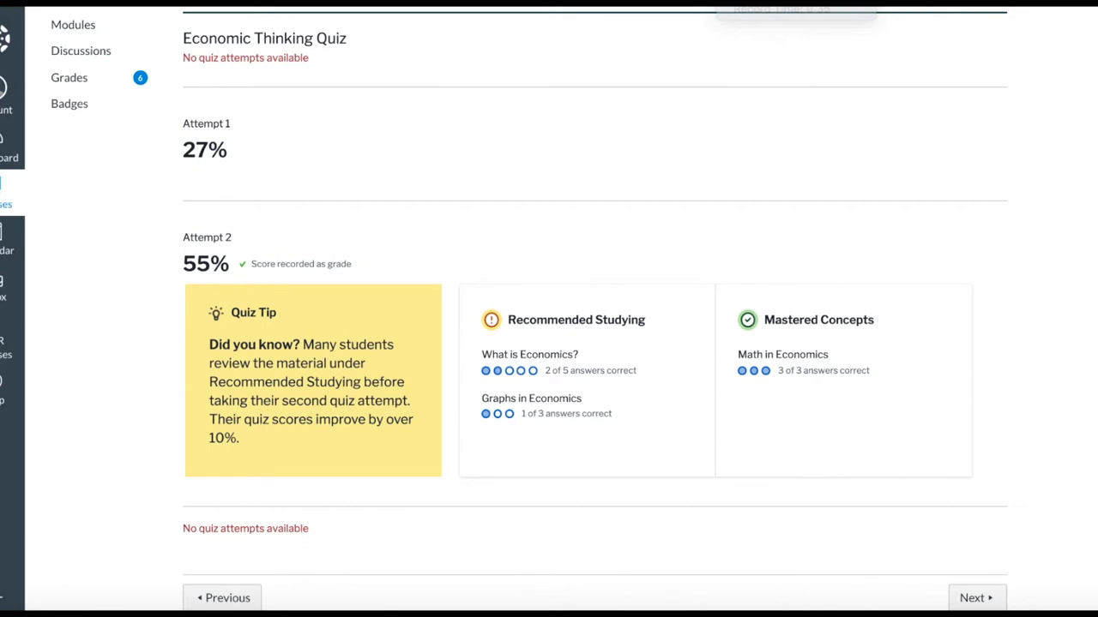
pyautogui.moveTo(334, 212)
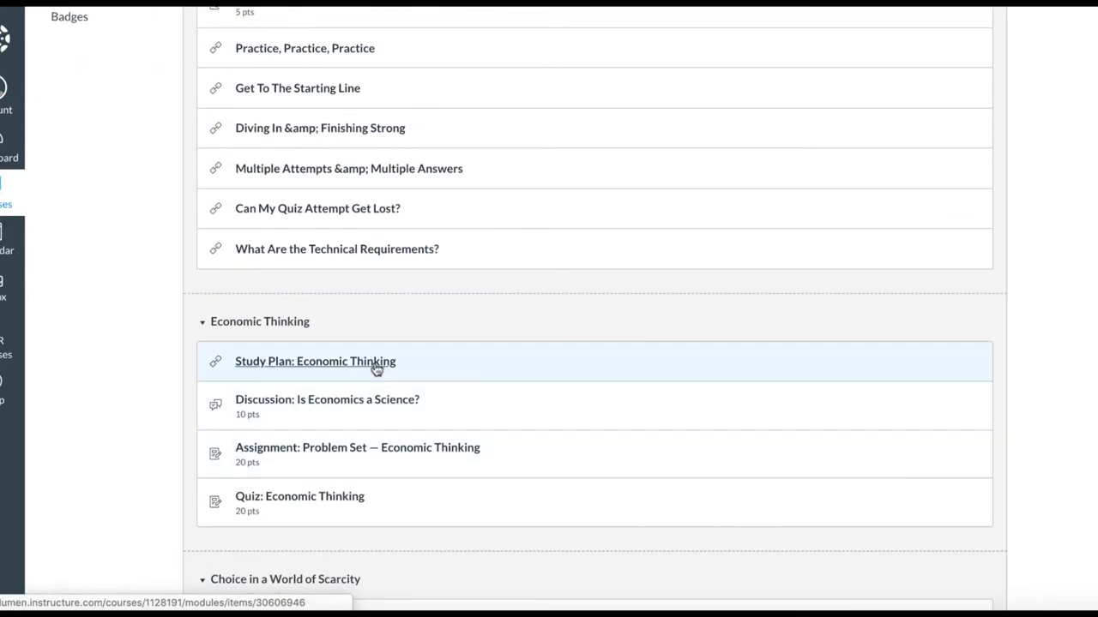
# - From the Economic Thinking study plan, open the Math in Economics self-check and answer question 1
pyautogui.click(315, 360)
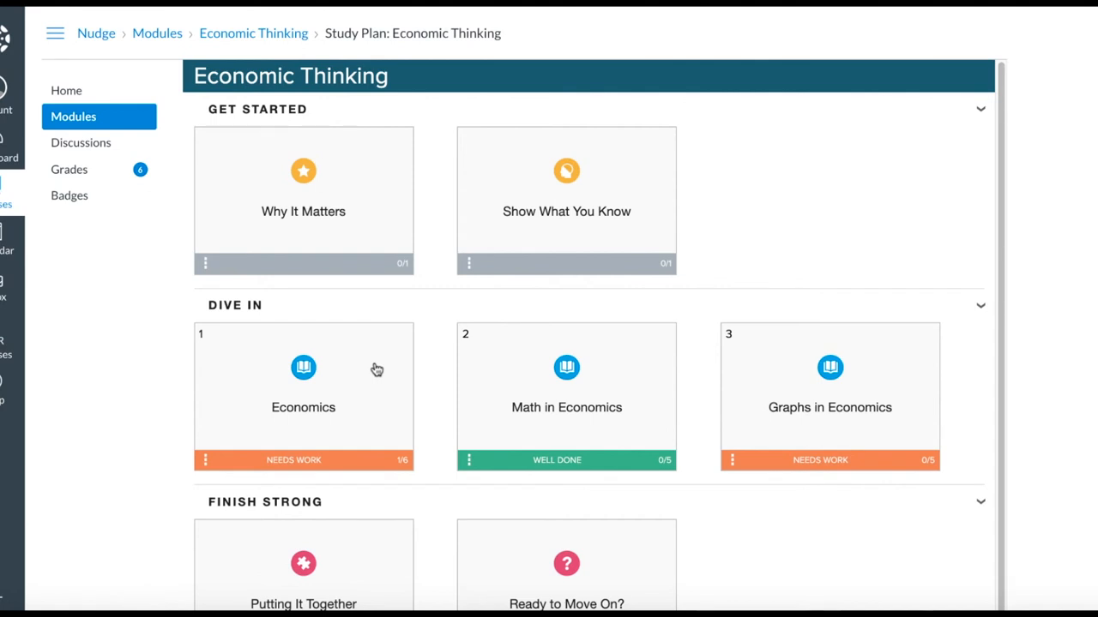
pyautogui.click(566, 394)
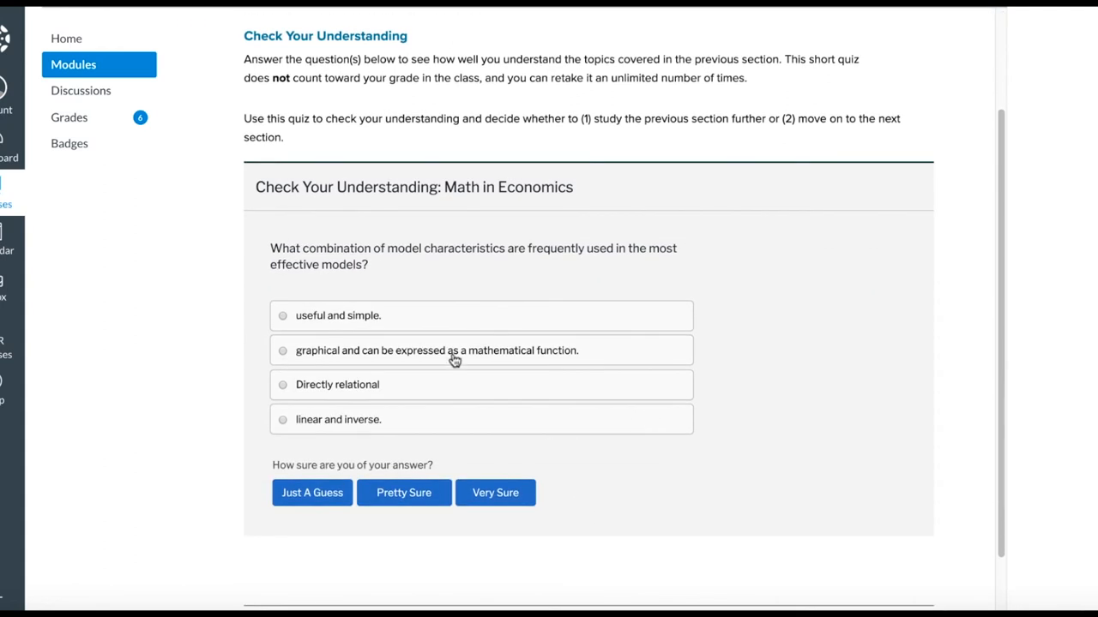
pyautogui.click(403, 492)
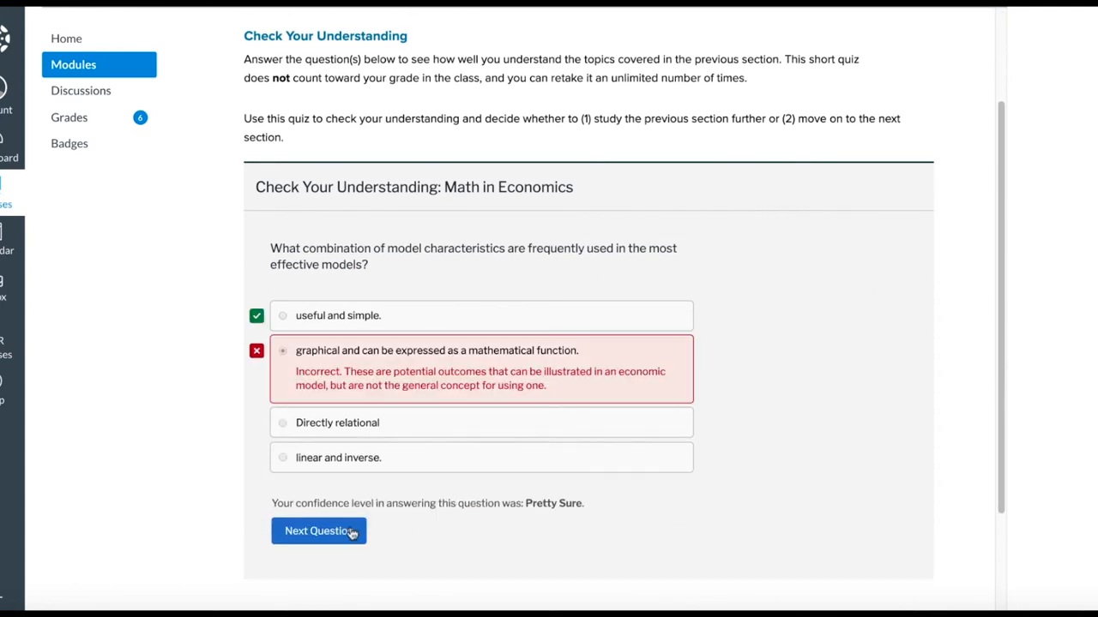
# - Move through the remaining questions and submit the last answer with high confidence
pyautogui.click(319, 531)
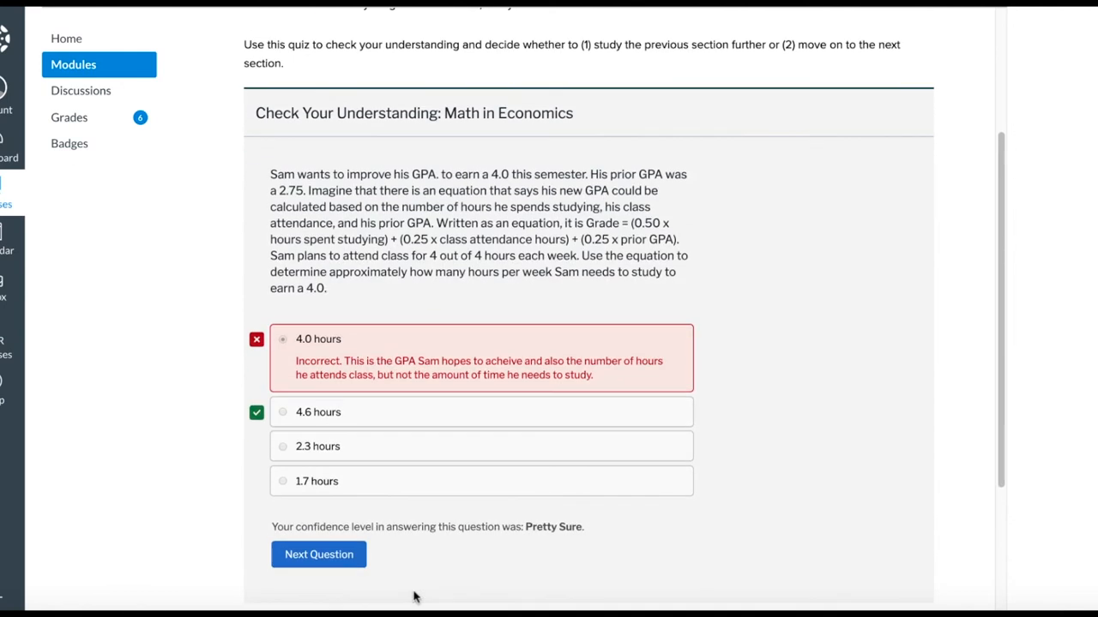
pyautogui.click(319, 554)
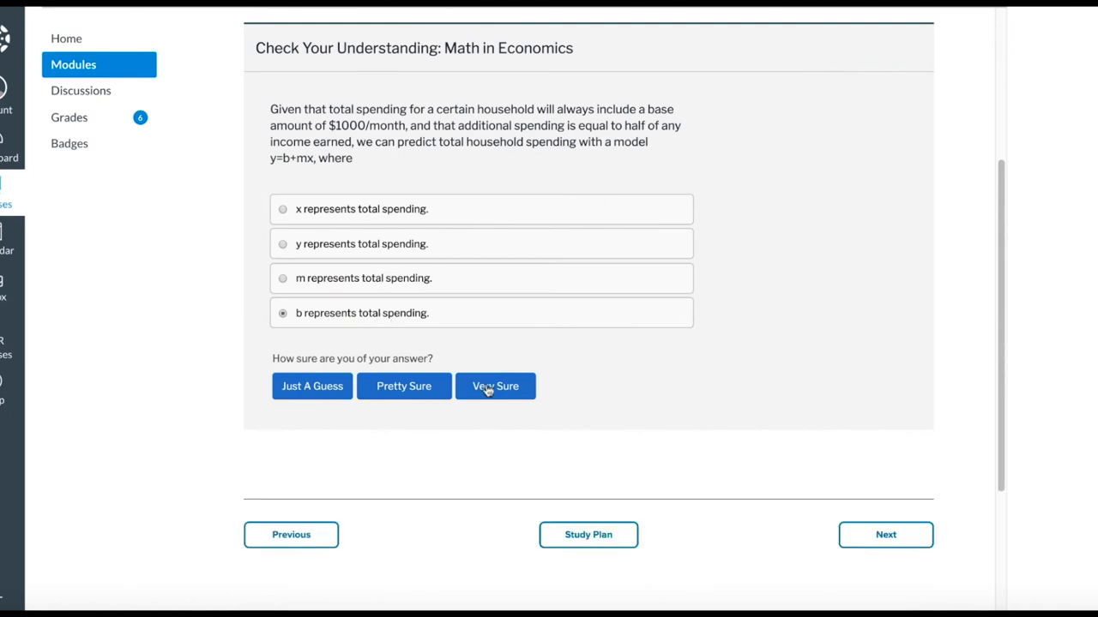
pyautogui.click(494, 386)
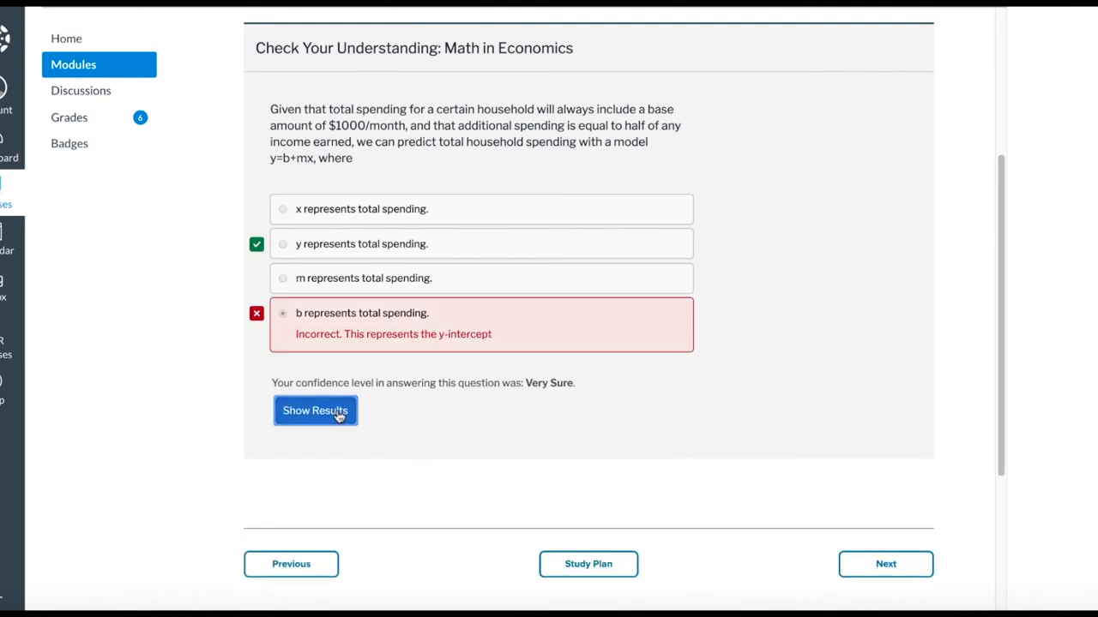
# - View the Needs Work results summary, then return to the Economic Thinking study plan
pyautogui.click(316, 412)
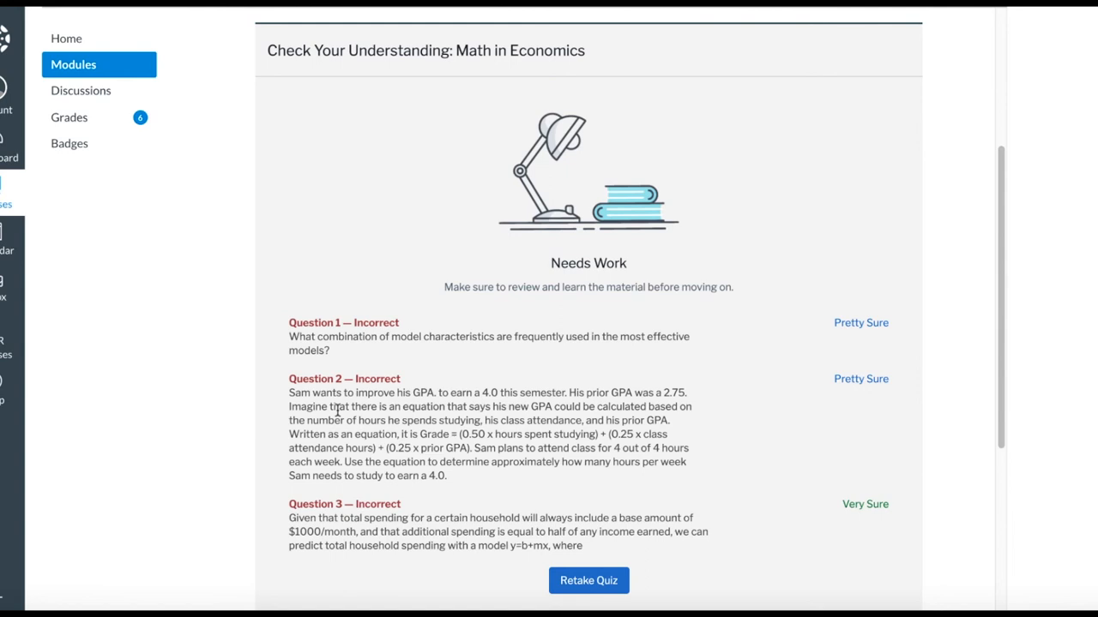
pyautogui.moveTo(902, 81)
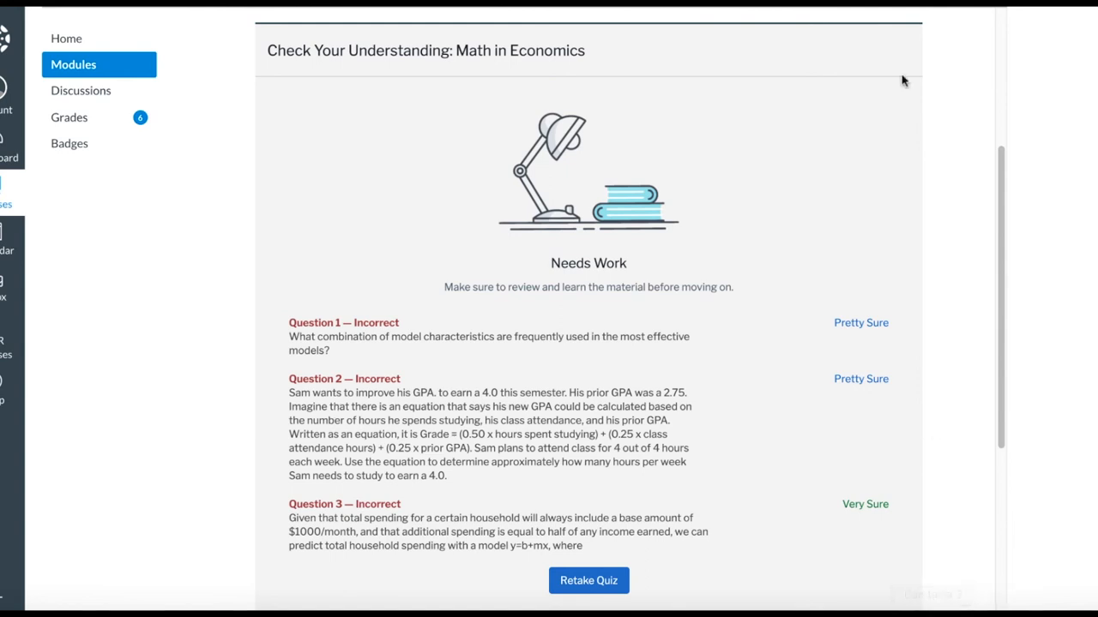
pyautogui.scroll(-3)
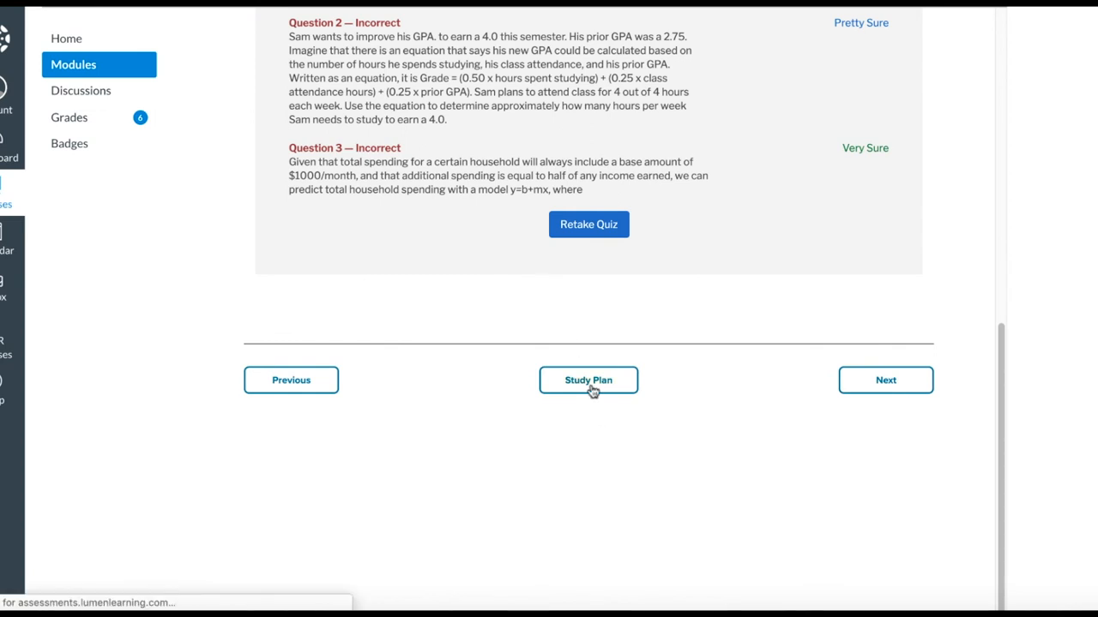
pyautogui.click(589, 381)
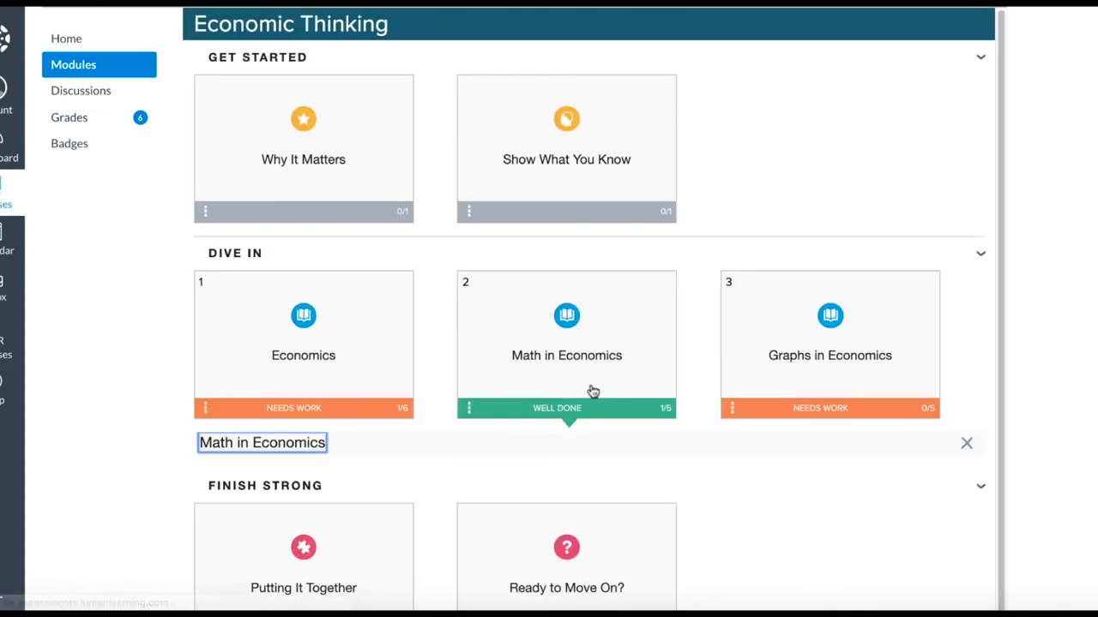